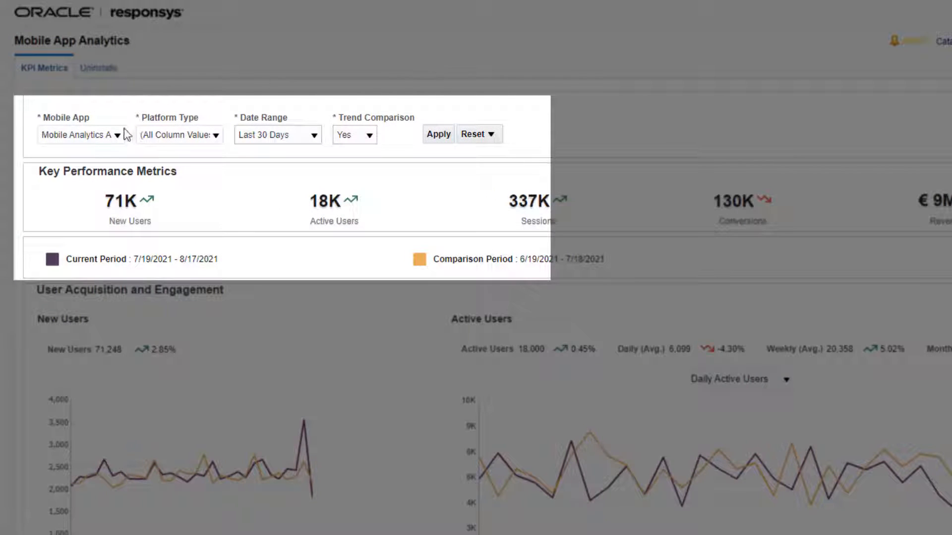
- Look through the mobile app, platform type and trend comparison filter choices
click(81, 135)
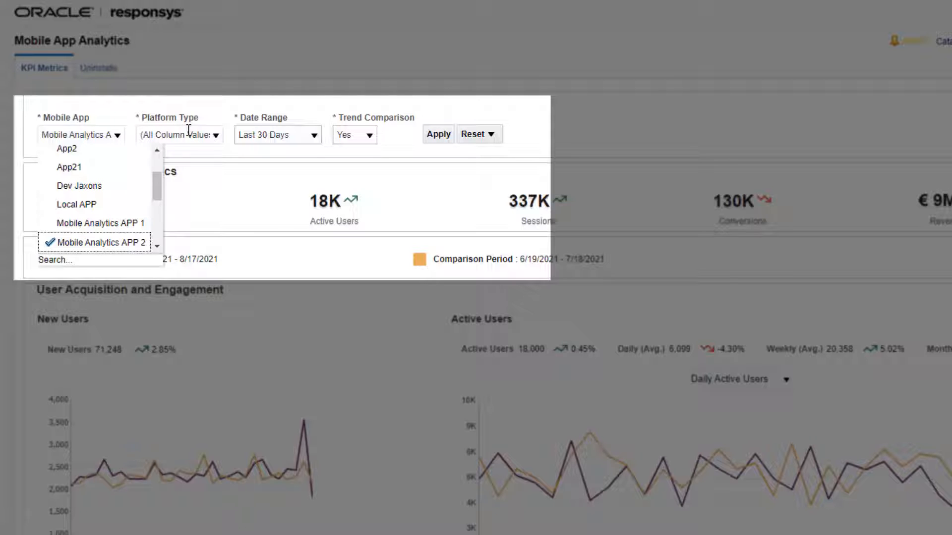
click(216, 135)
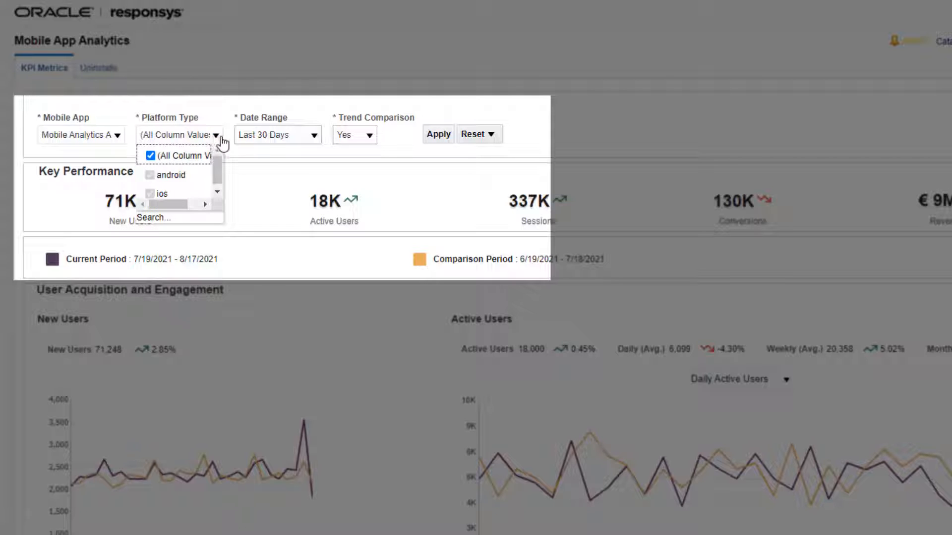
click(314, 135)
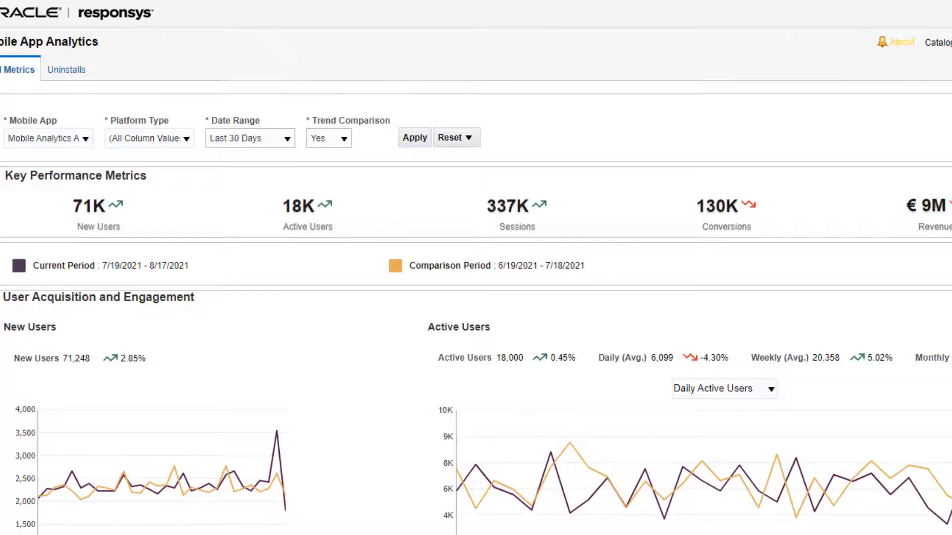
click(331, 138)
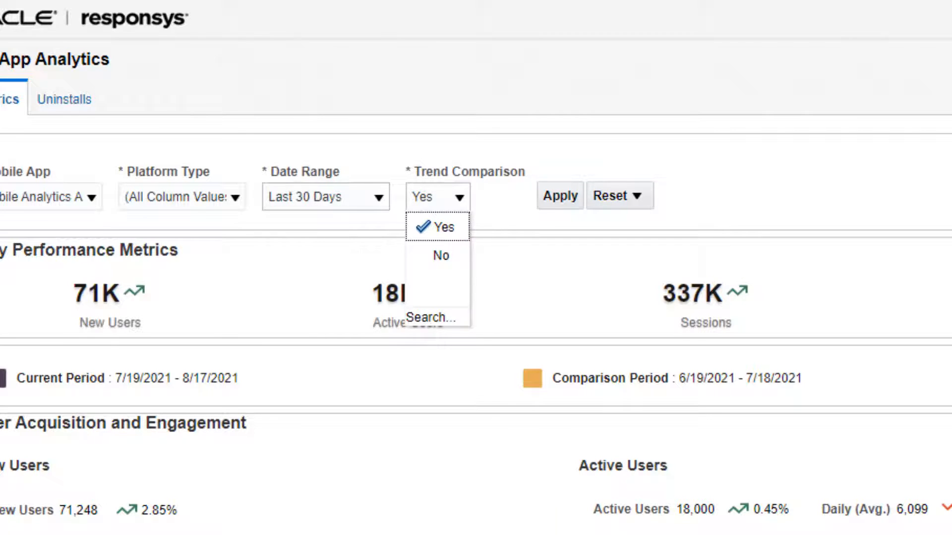
- Scroll down and sideways through the acquisition and engagement trend charts
scroll(down, 3)
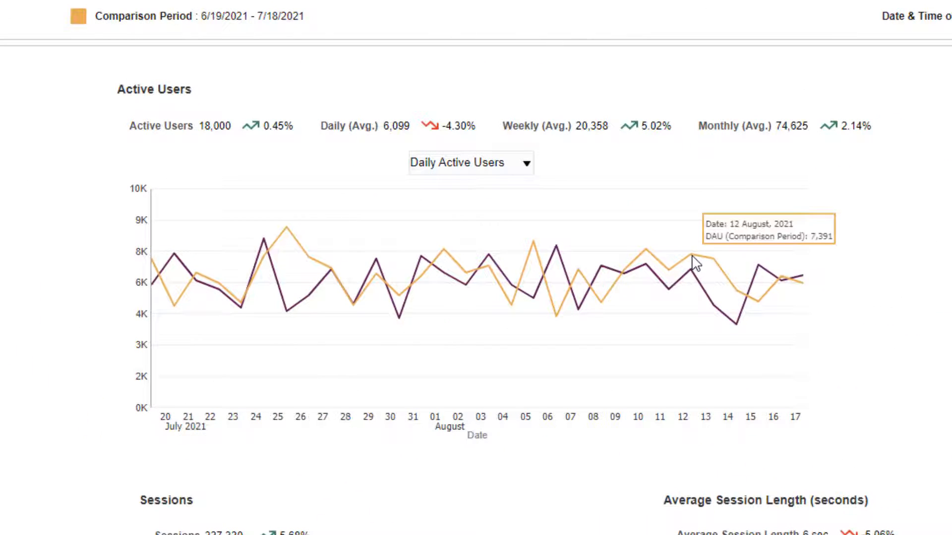
mouse_move(692, 276)
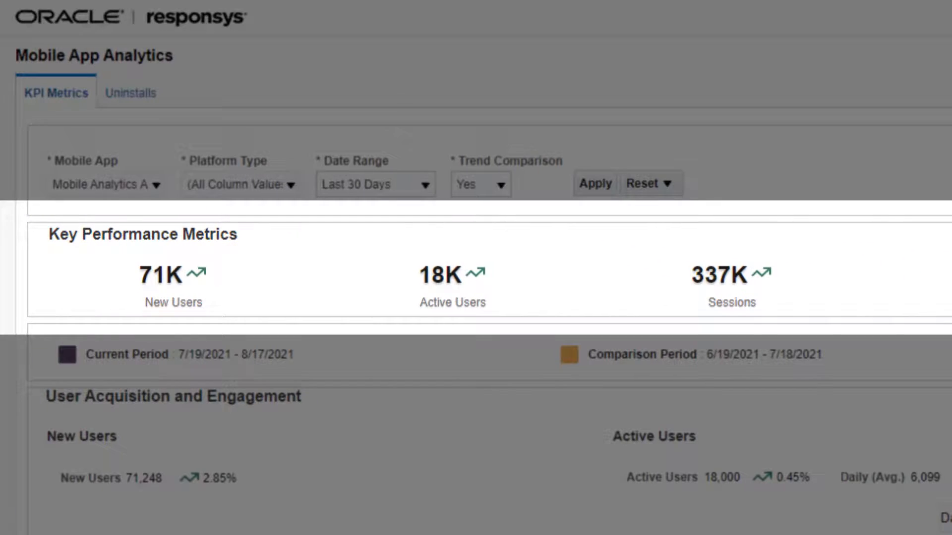
scroll(right, 3)
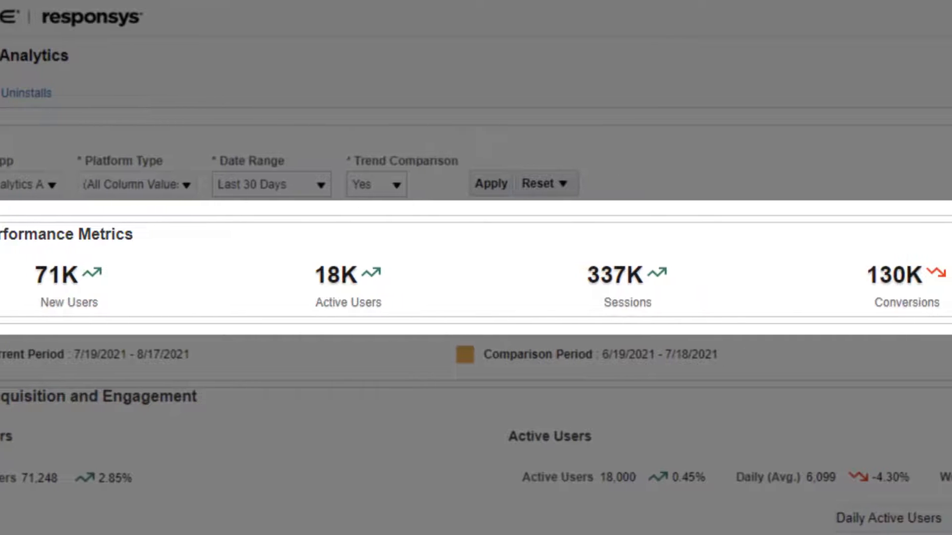
scroll(right, 3)
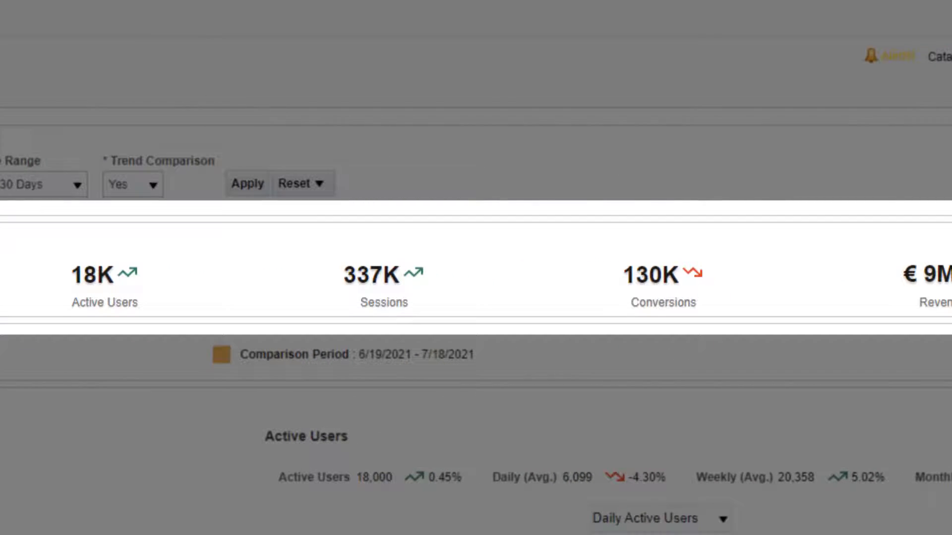
scroll(right, 3)
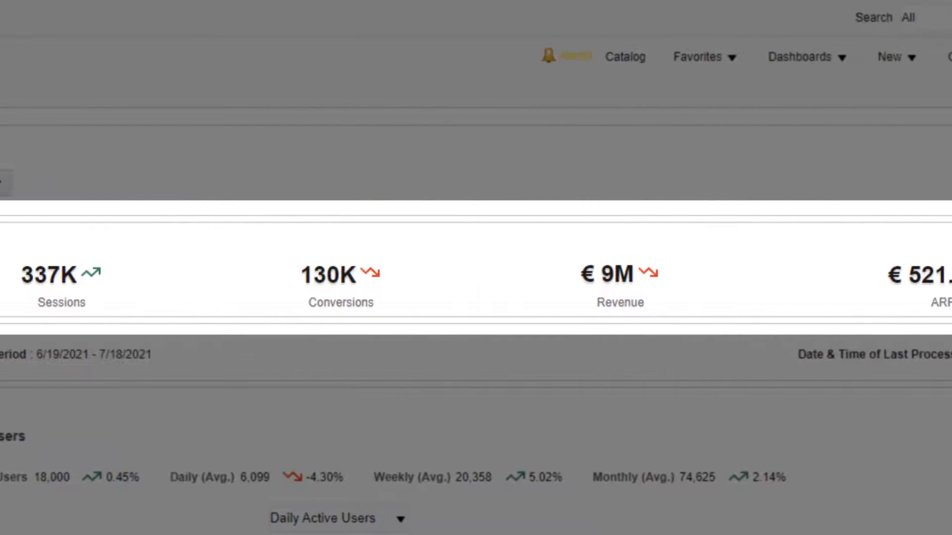
scroll(right, 3)
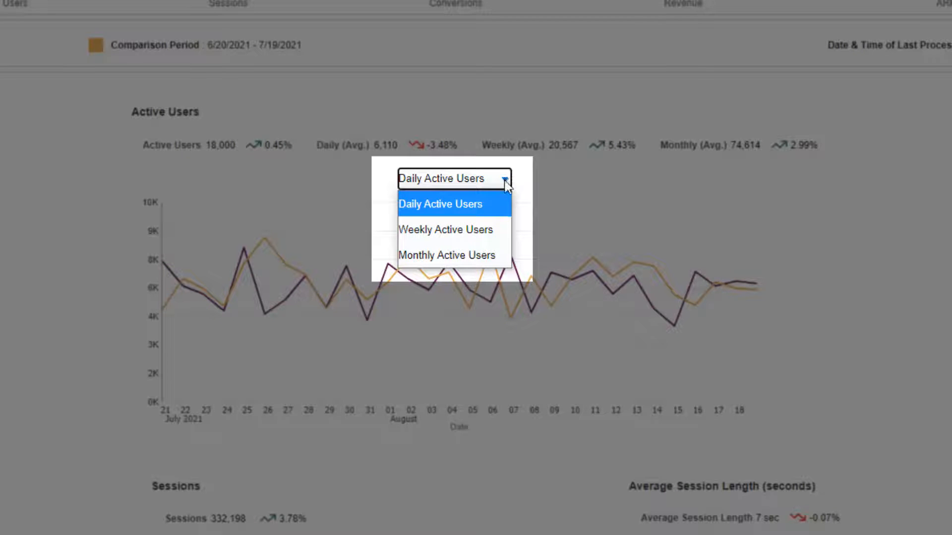
mouse_move(495, 255)
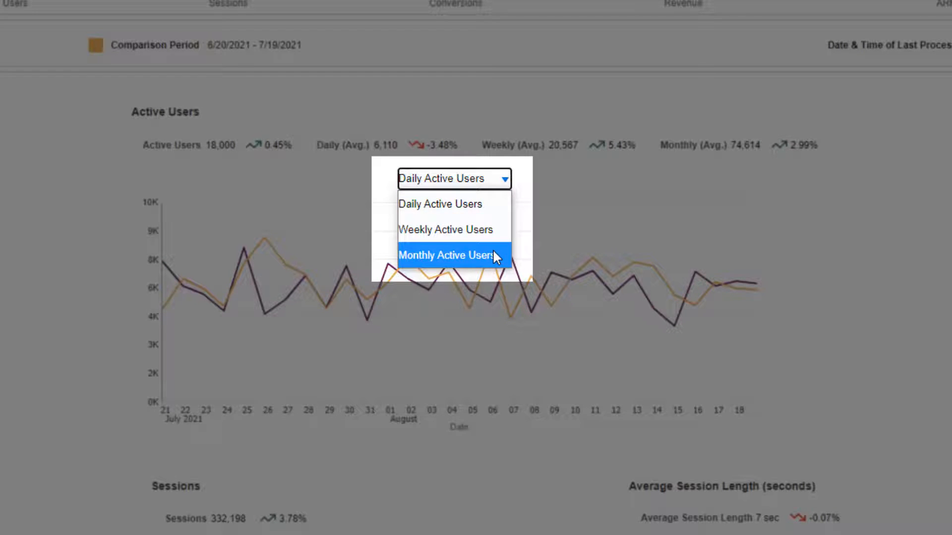
click(447, 255)
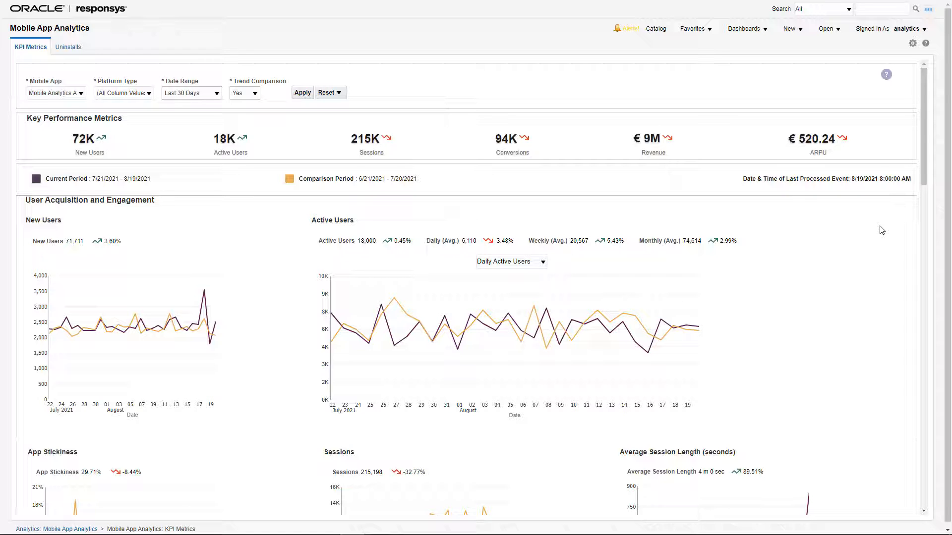
- Scroll past Conversions and Top Conversions down to the Revenue, Paying Users, ARPU, ARPPU and AOV charts
scroll(down, 3)
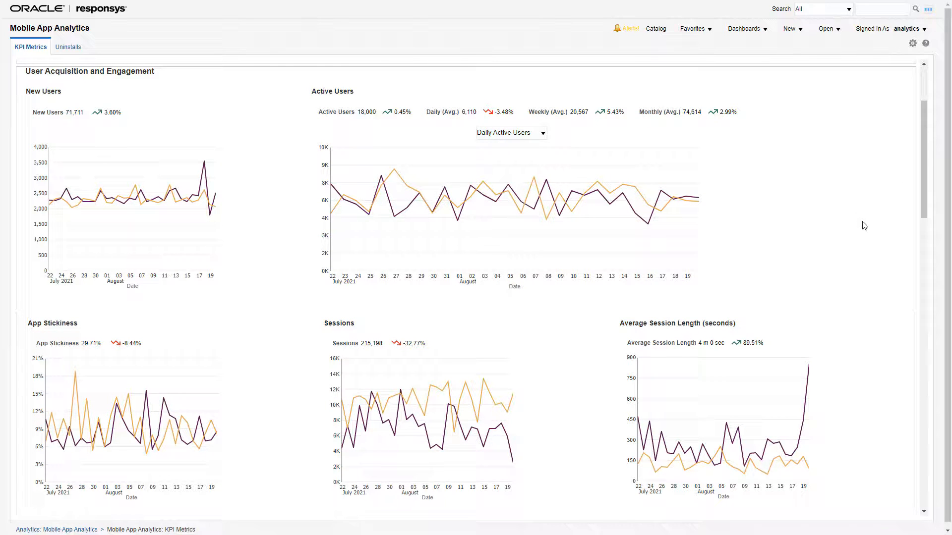
scroll(down, 3)
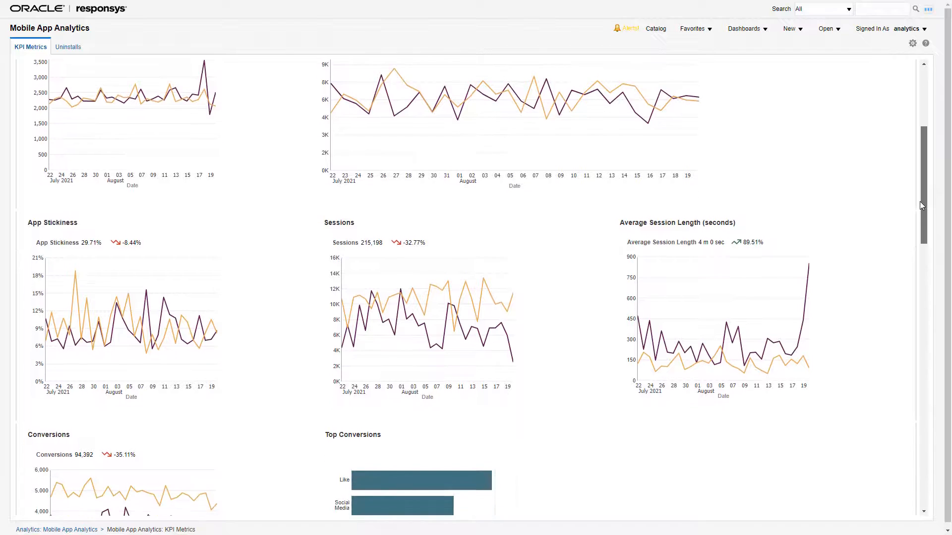
scroll(down, 3)
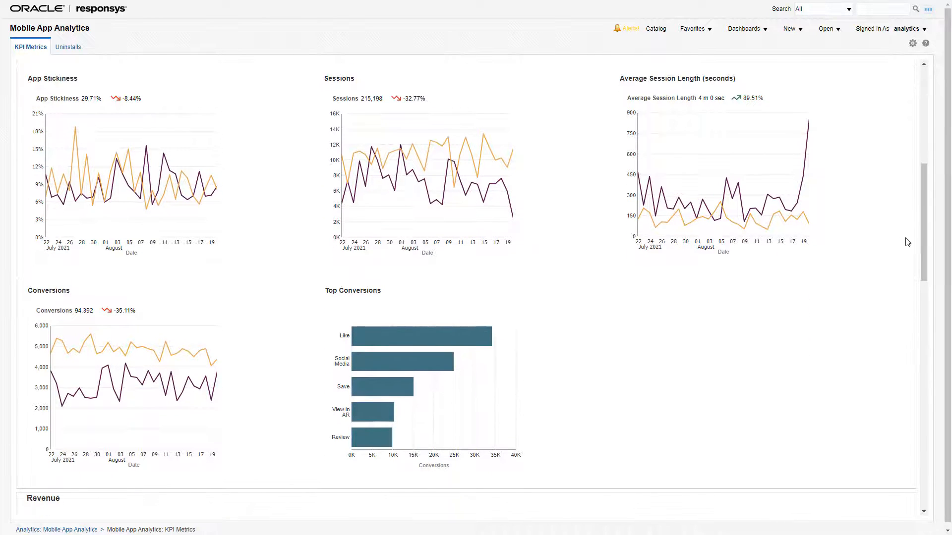
scroll(down, 3)
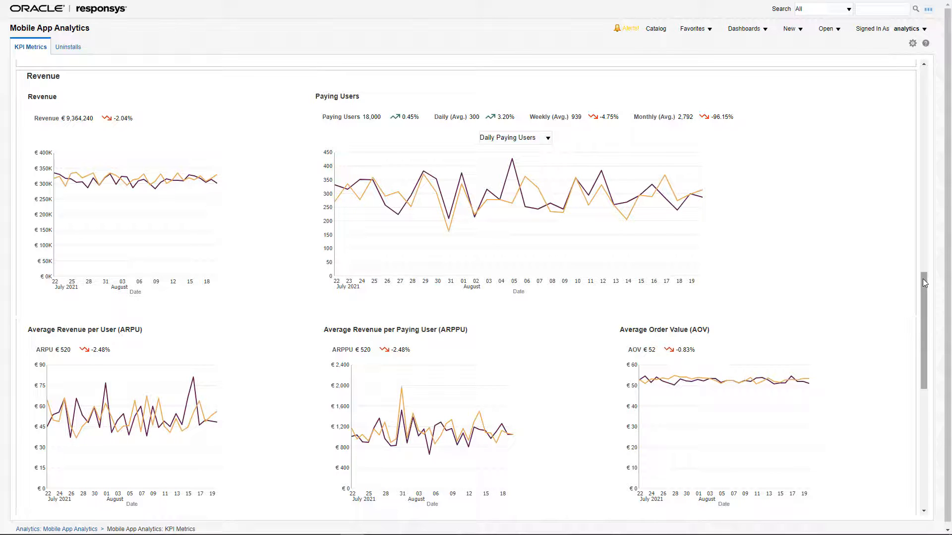
- Scroll past Purchases and Top/Least Selling Products to the Uninstalls and Net New Users charts
scroll(down, 3)
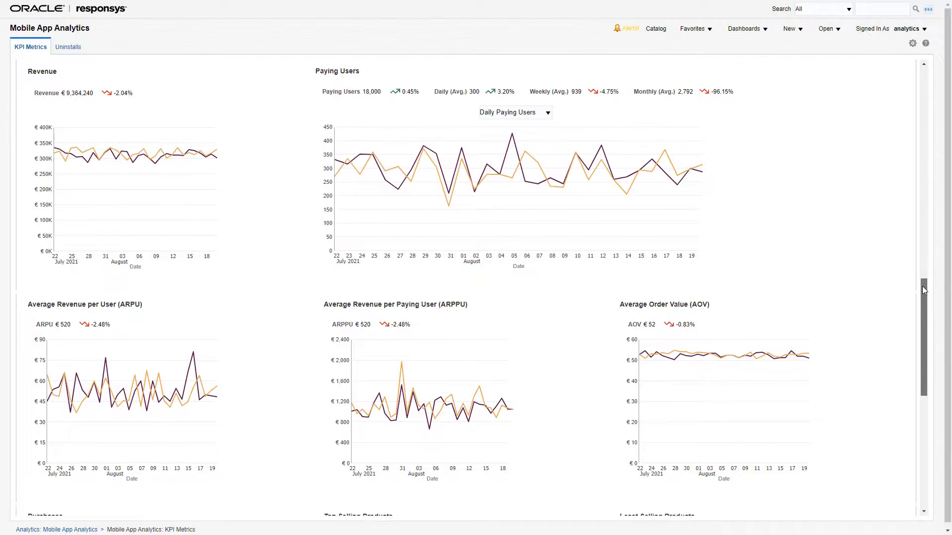
scroll(down, 3)
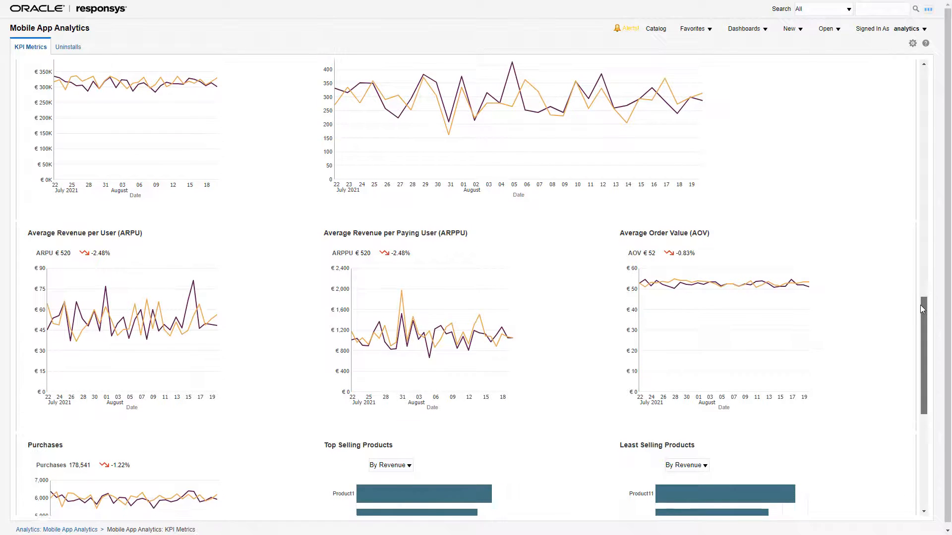
scroll(down, 3)
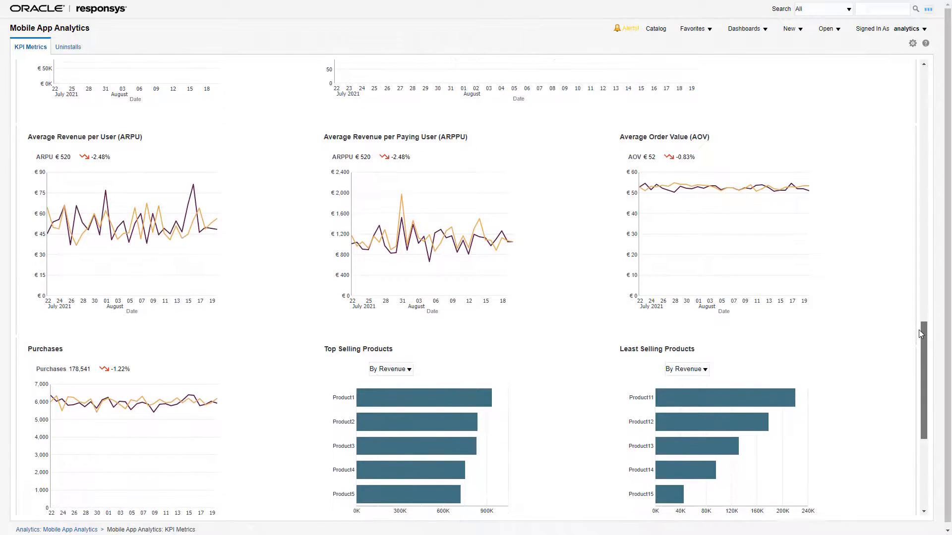
scroll(down, 3)
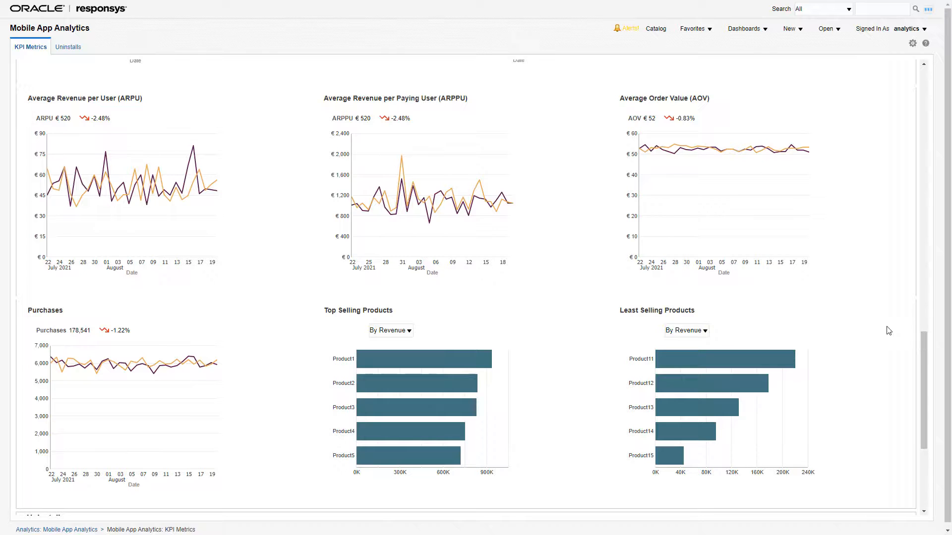
scroll(down, 3)
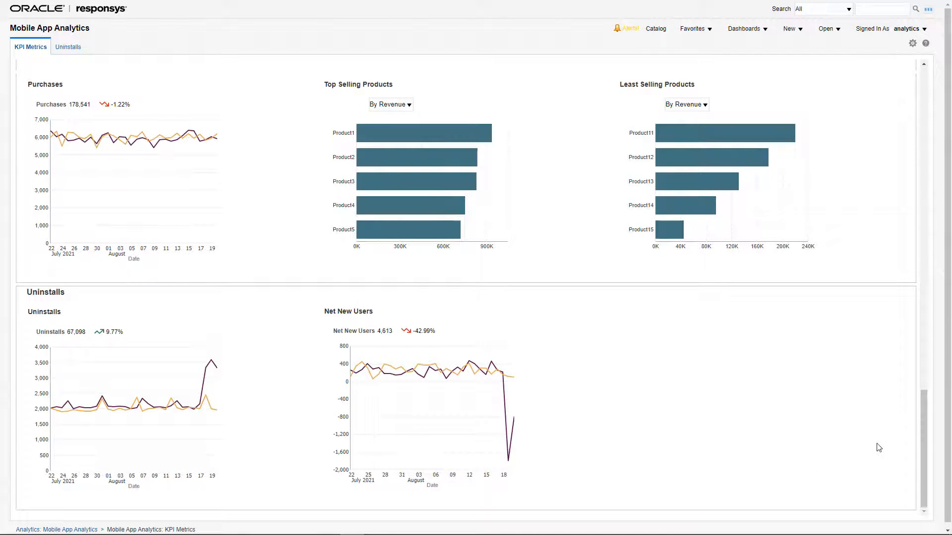